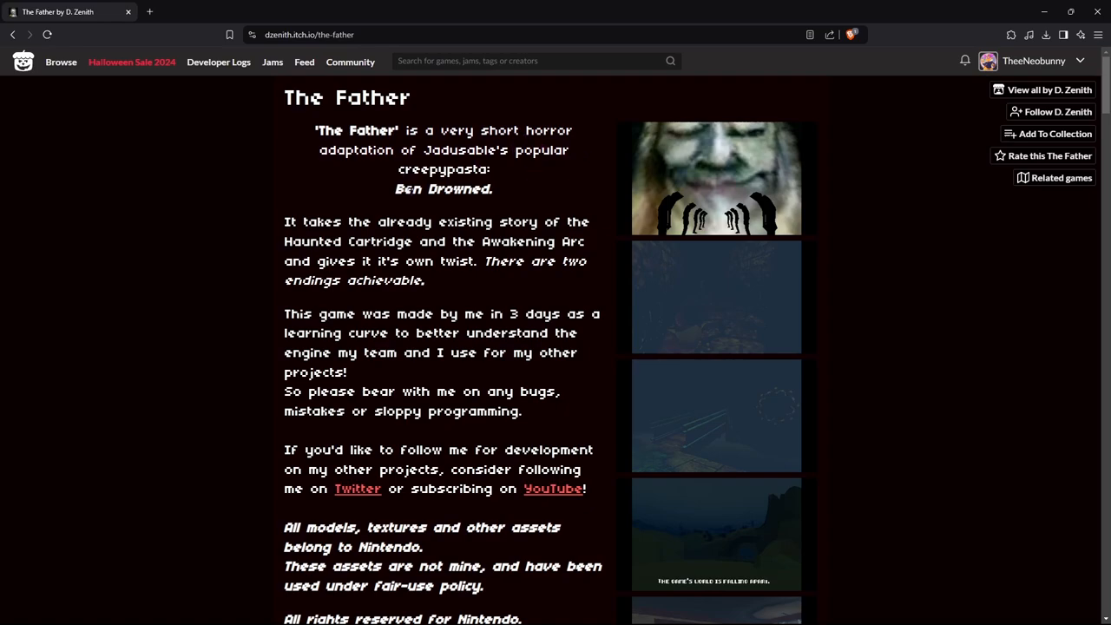
# Scroll down The Father's itch.io page to reach and run the game.
pyautogui.scroll(-3)
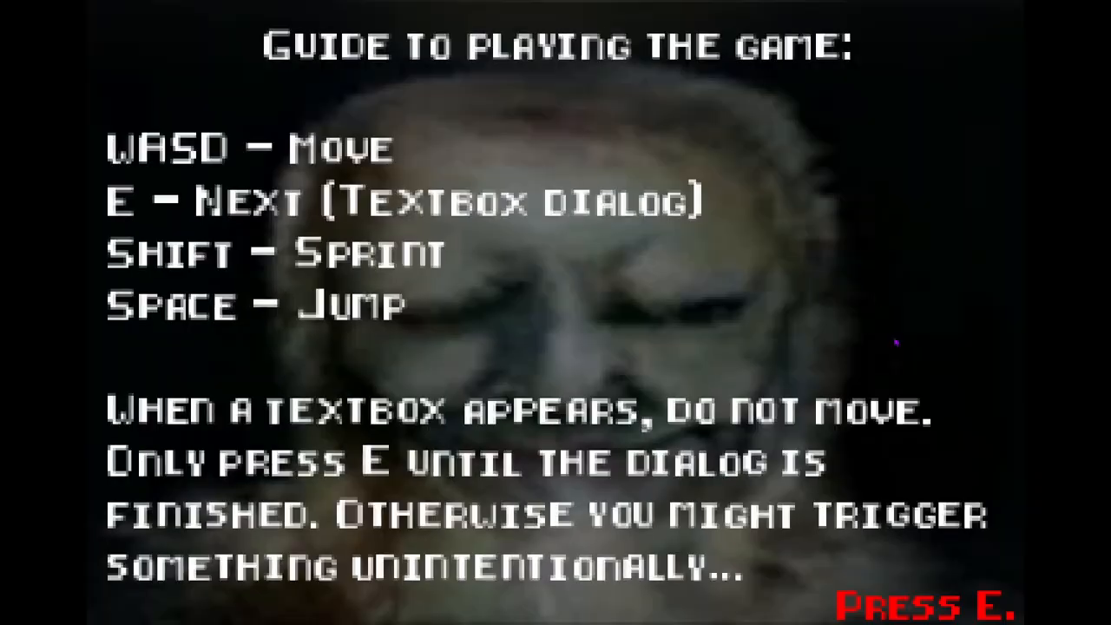
pyautogui.press('e')
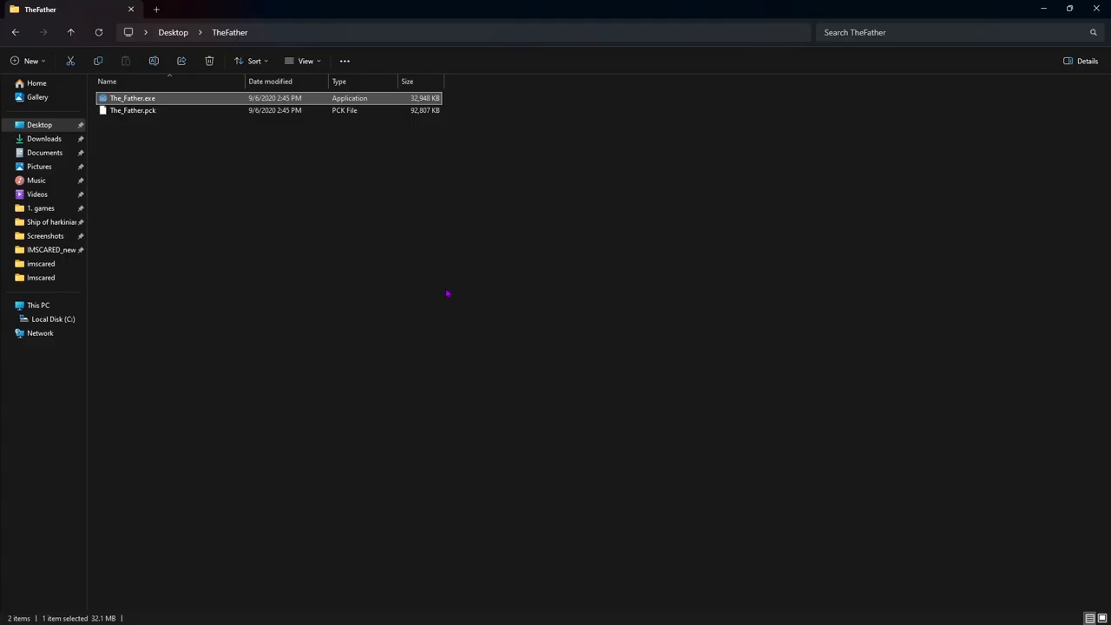
# Launch The_Father.exe from the TheFather folder on the desktop.
pyautogui.doubleClick(132, 97)
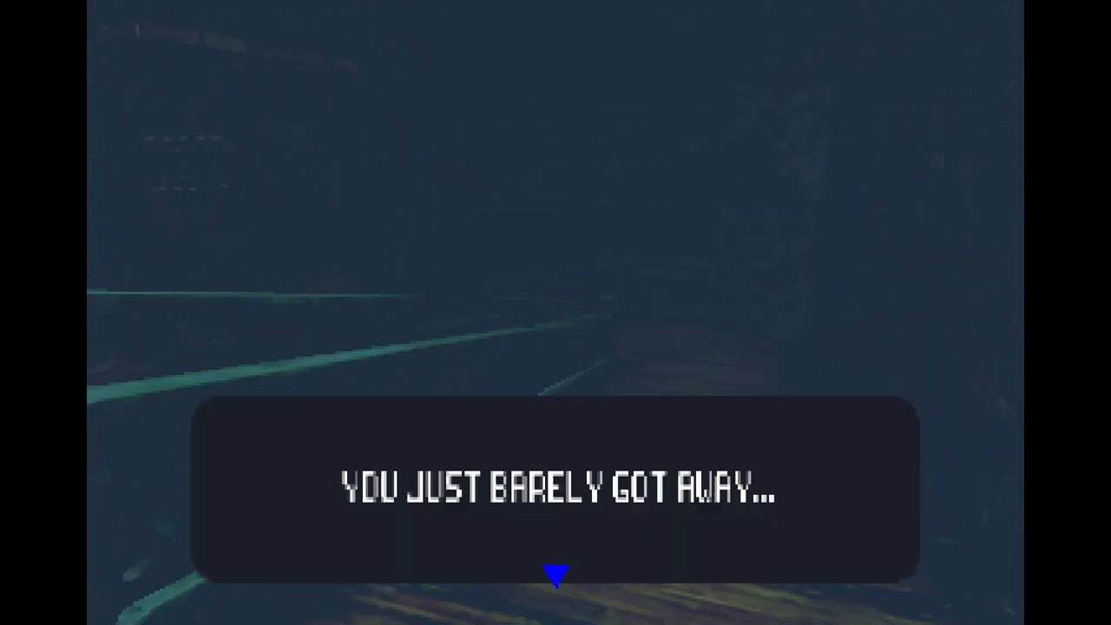
# Advance the 'You just barely got away...' dialogue after escaping the chase.
pyautogui.click(555, 503)
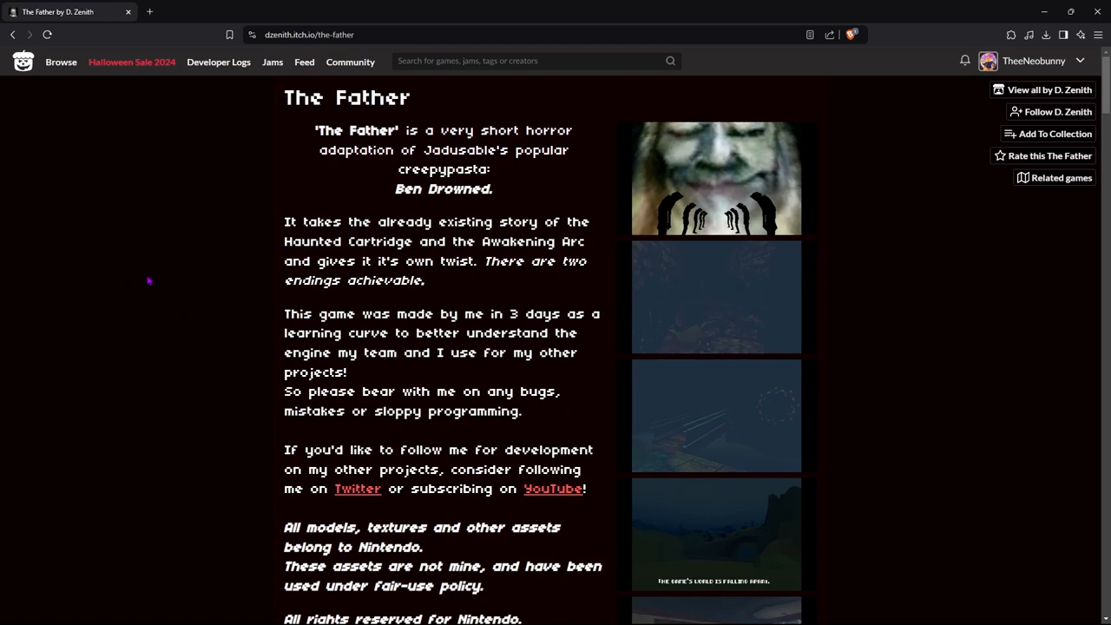
pyautogui.moveTo(164, 295)
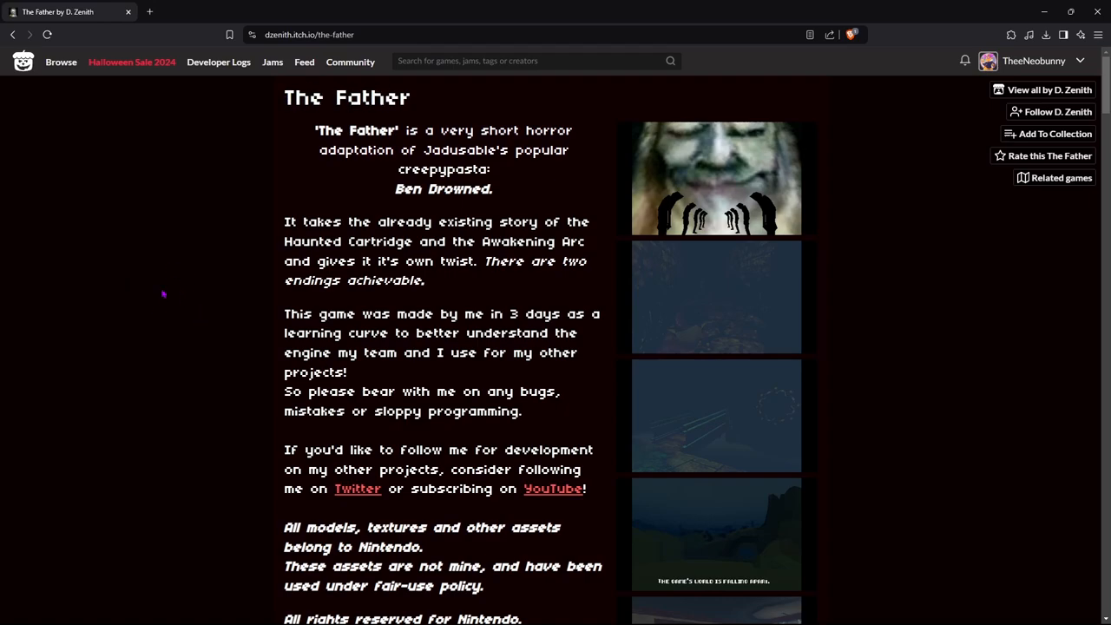